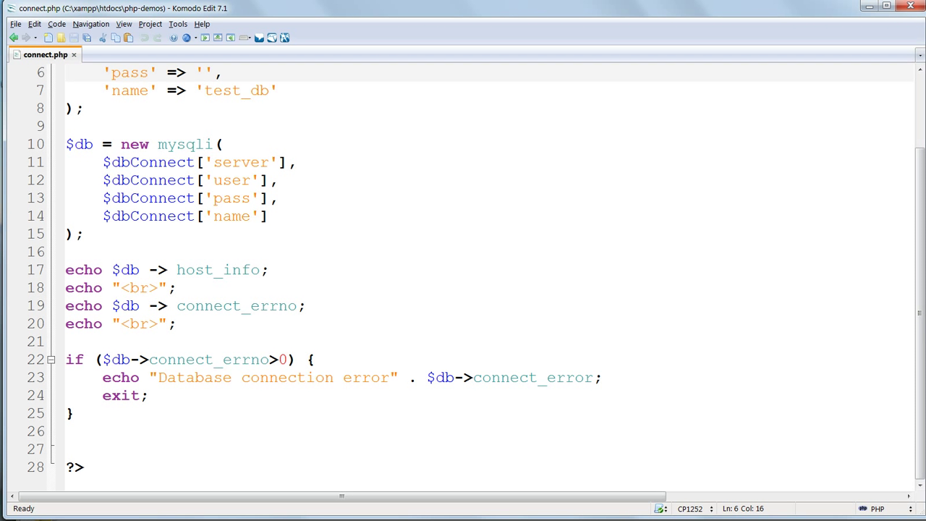
Insert several blank lines after the connection-error check, above the closing ?> tag.
click(205, 72)
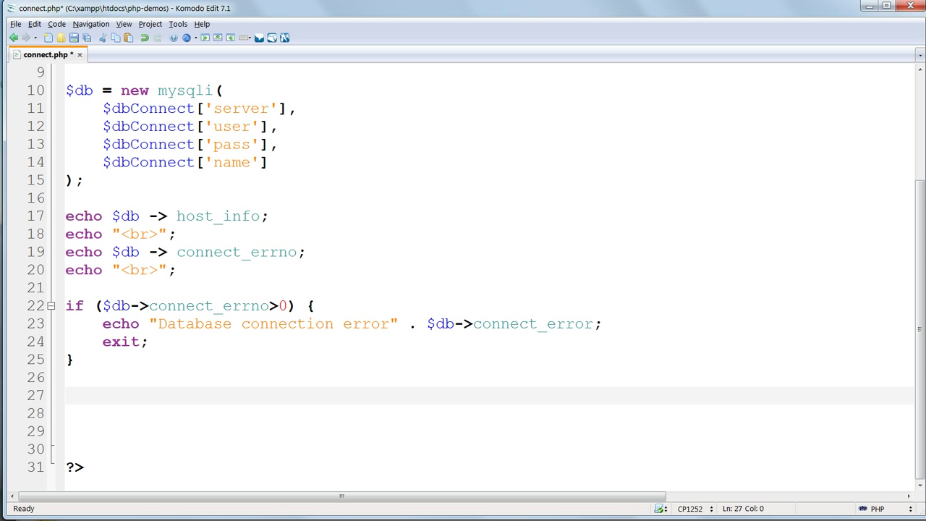
click(67, 396)
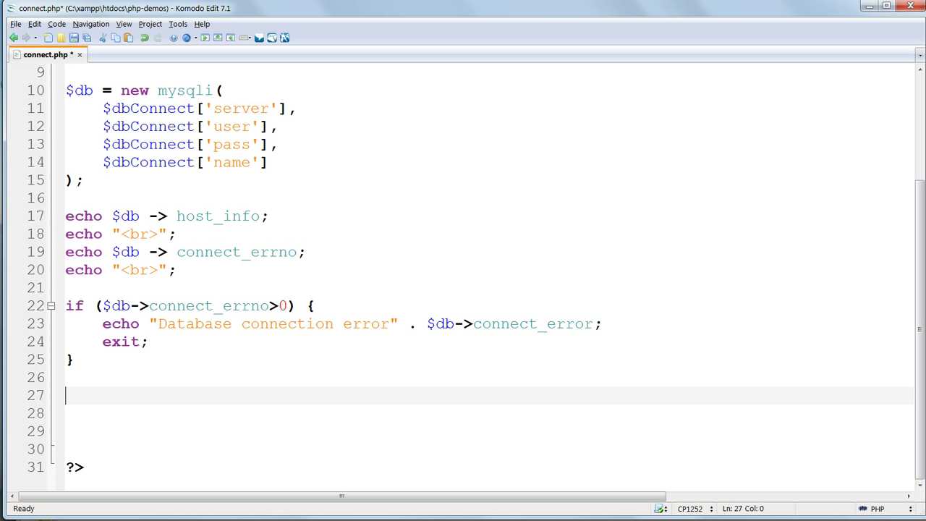
mouse_move(119, 408)
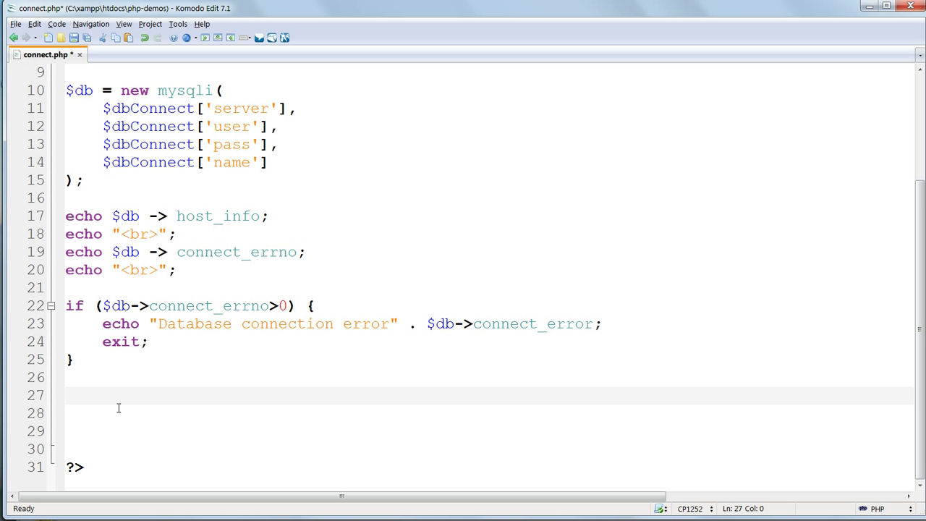
click(66, 396)
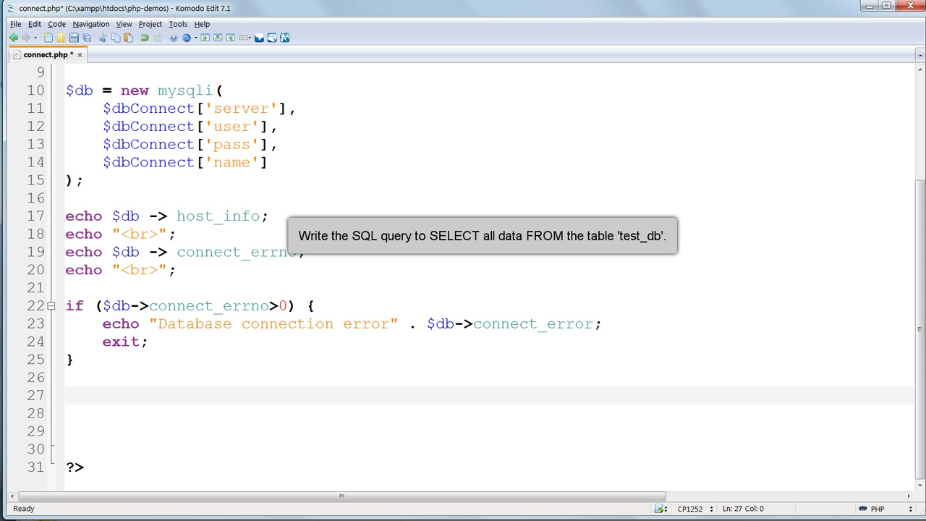
click(66, 396)
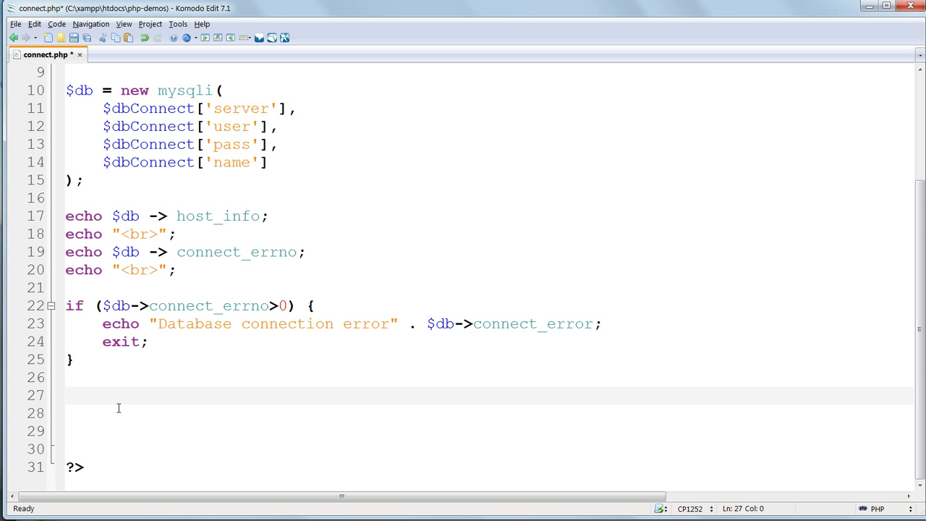
Write the raw query SELECT * FROM `test_db` ORDER BY `name` on line 27.
text(SEL)
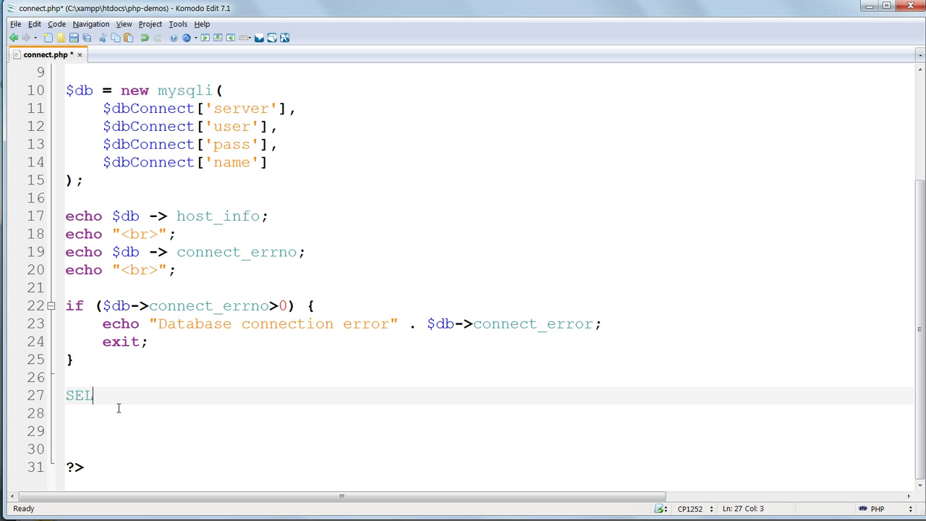
text(ECT)
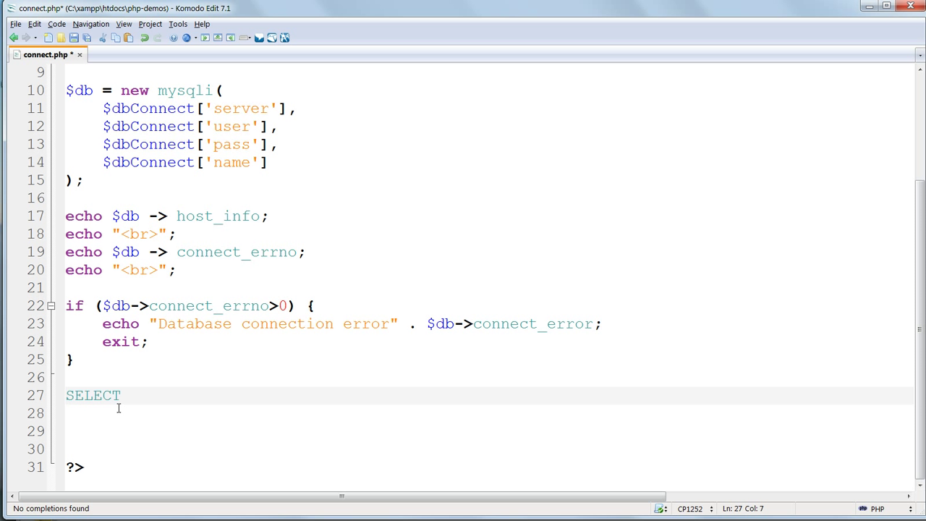
text(* FROM)
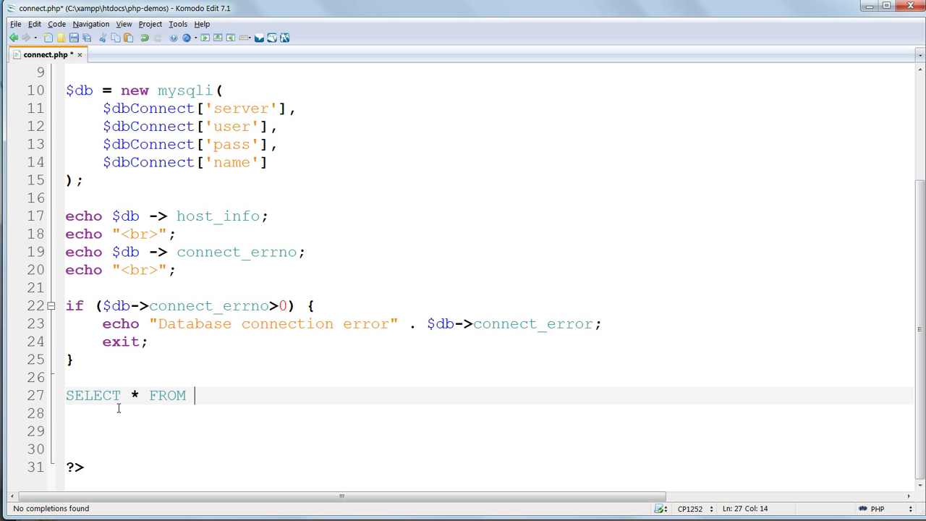
text(`tes`)
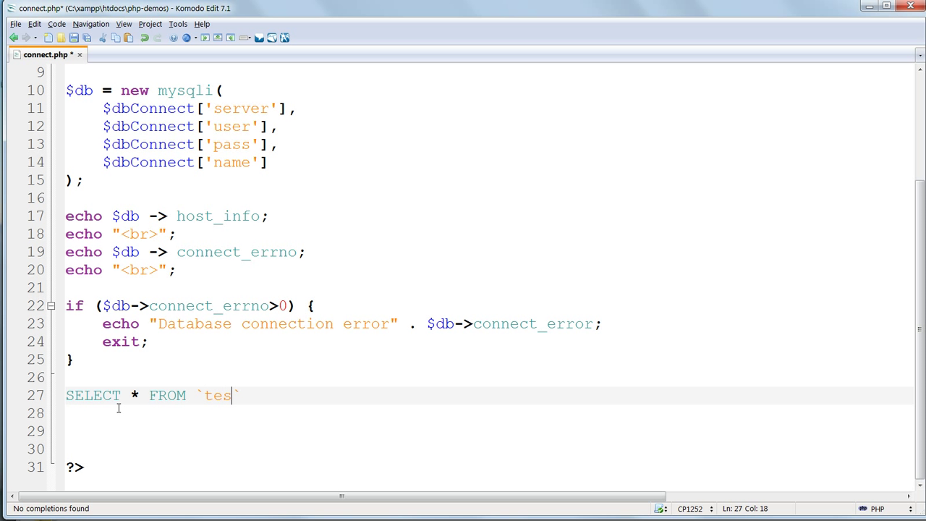
text(t_db)
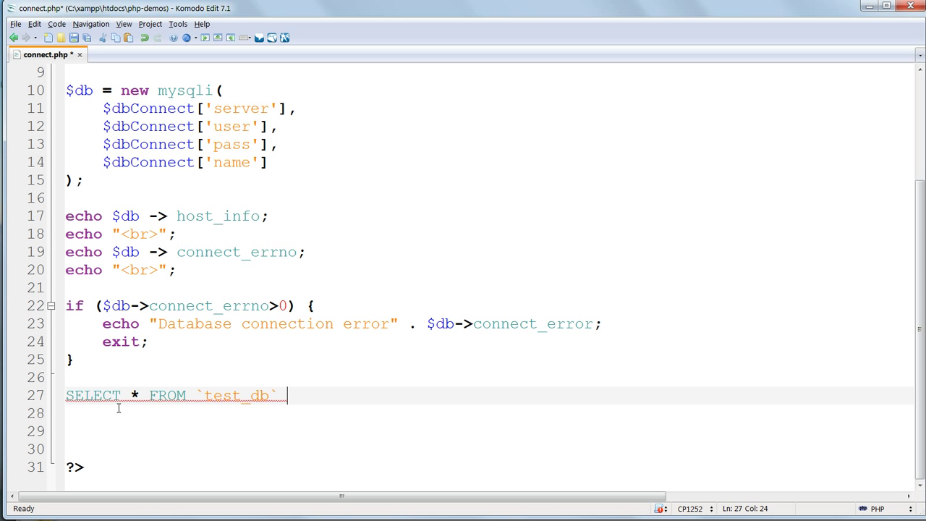
text(ORDER BY `name`)
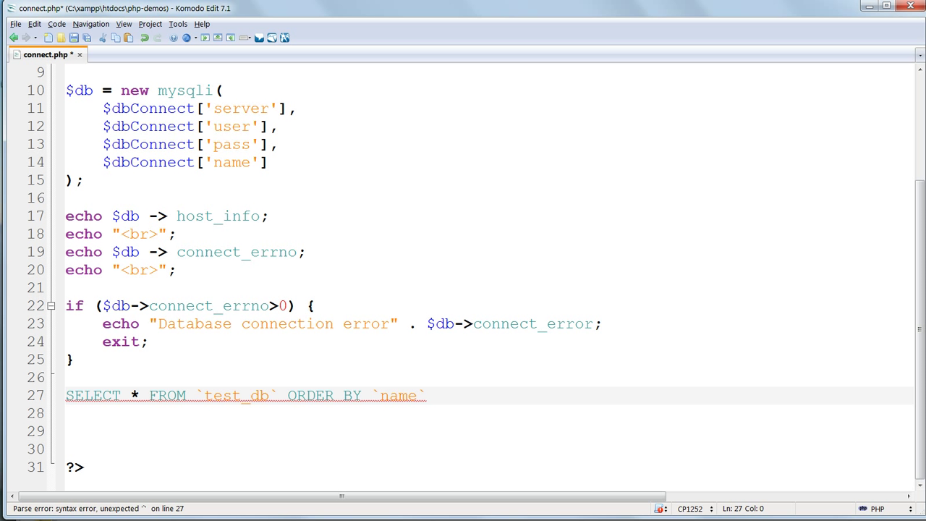
Store the query as $sql = "..."; execute it with $result = $db->query($sql); and save connect.php.
text(")
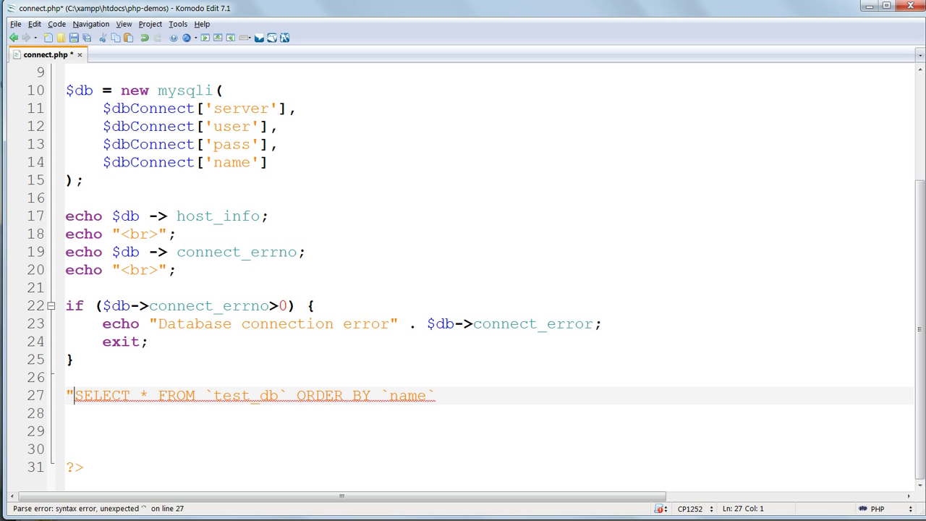
text(")
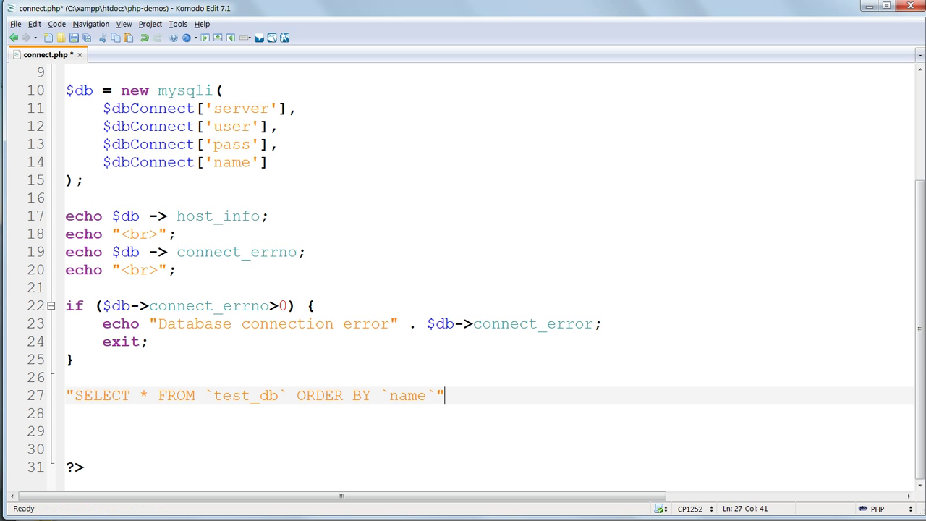
text(;)
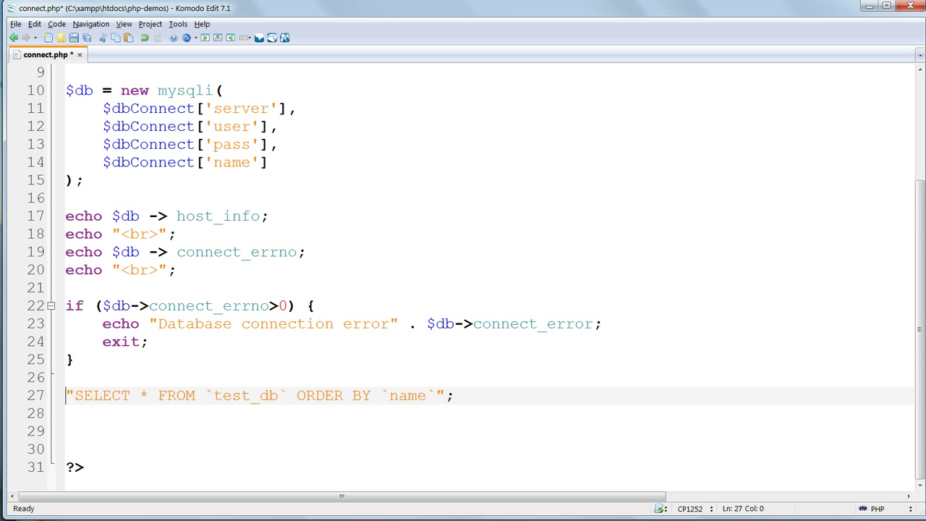
text($)
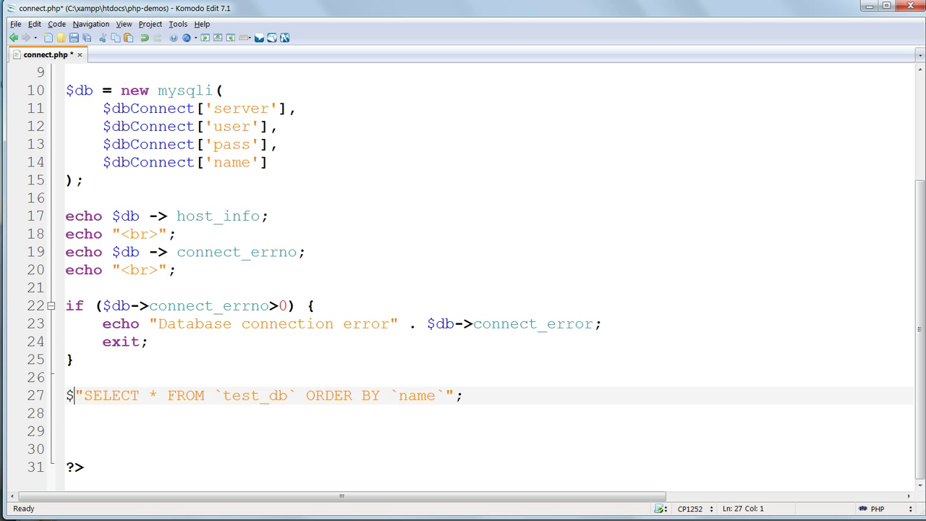
text(sql =)
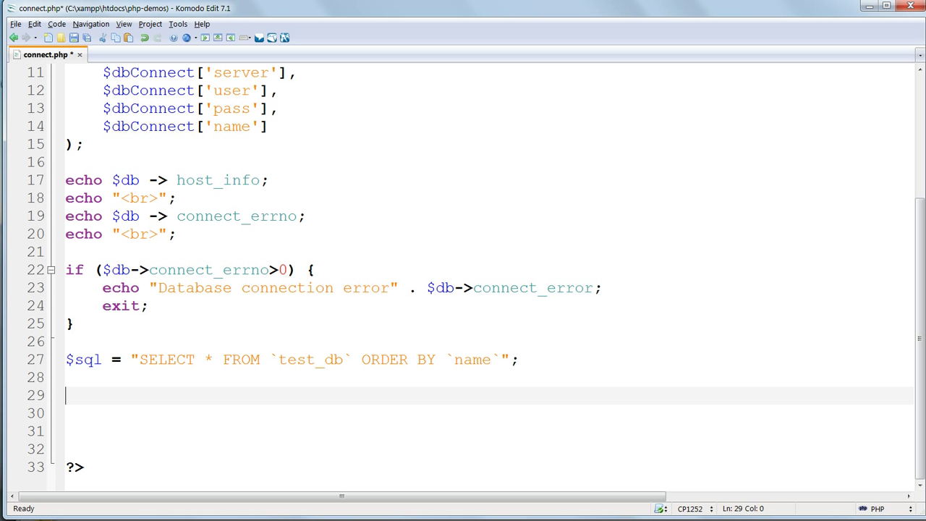
text($db->query($sql);)
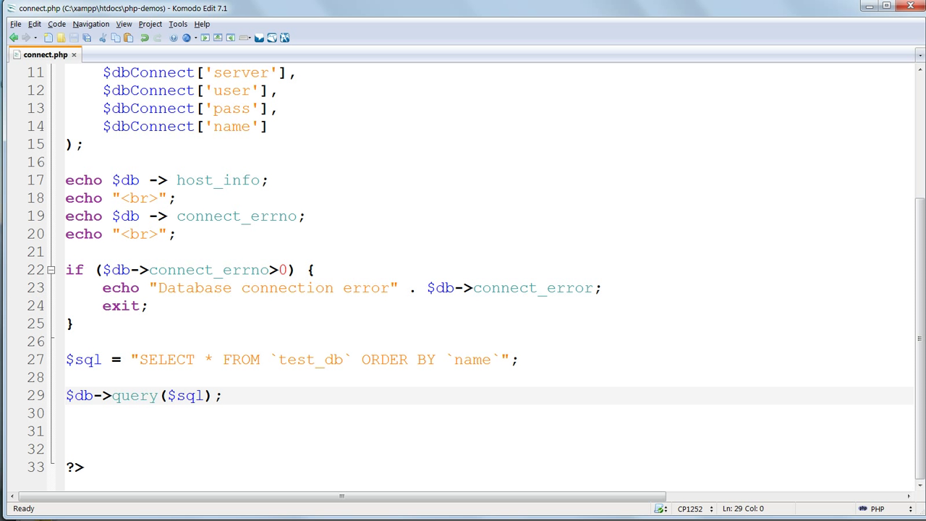
text($result =)
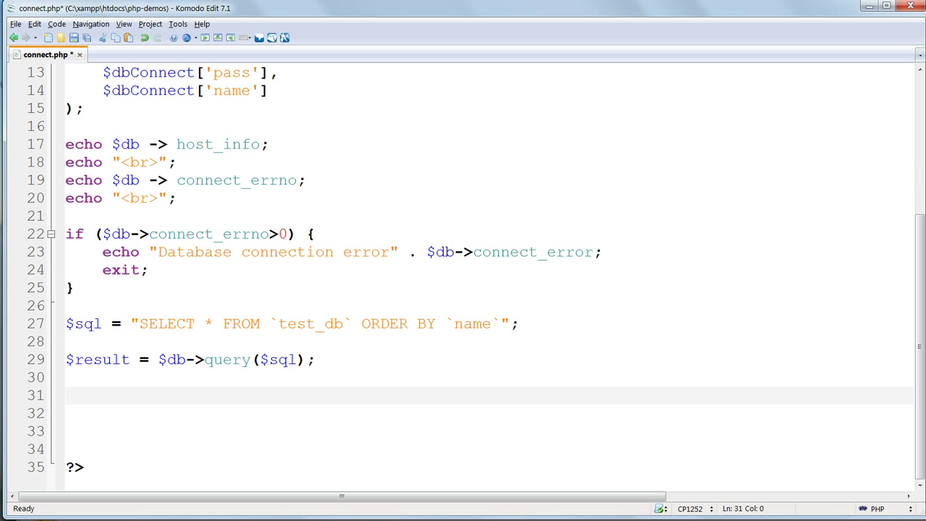
click(66, 394)
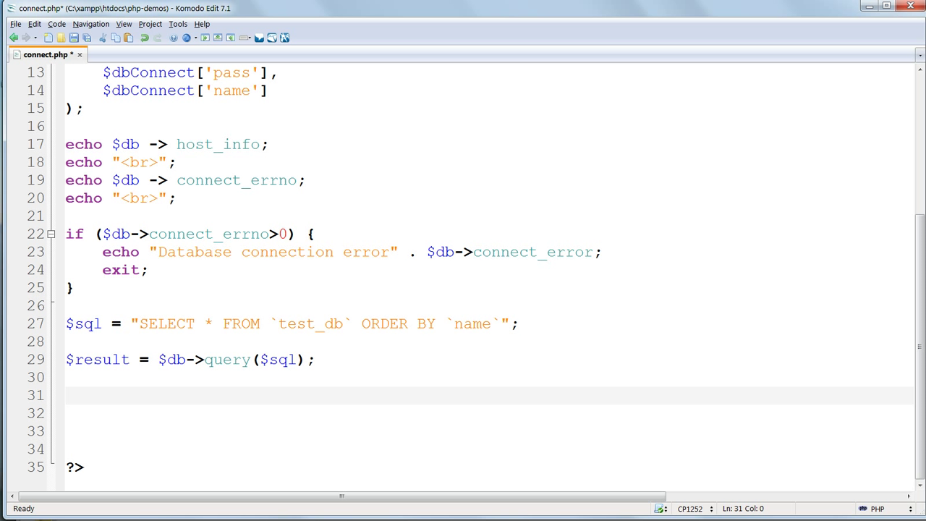
click(67, 395)
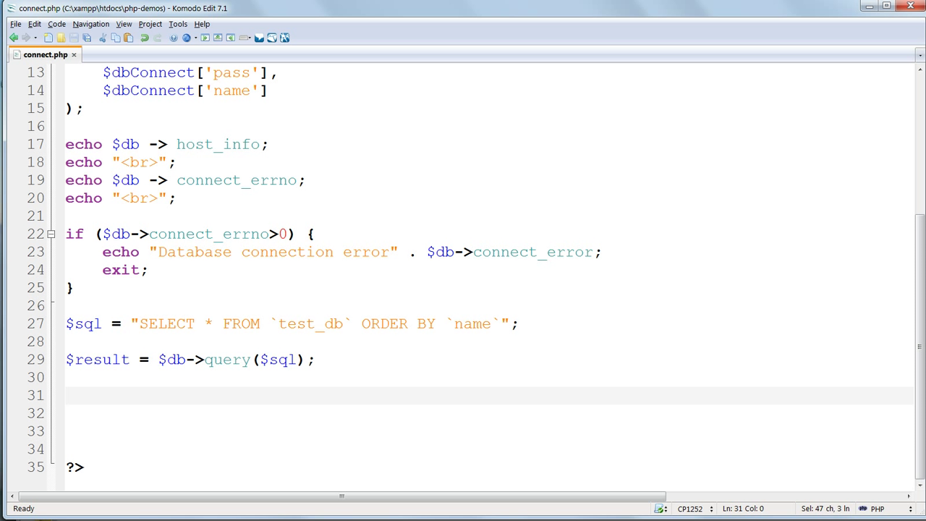
Start a while loop fetching each row via $result->fetch_object() into $row.
text(while ())
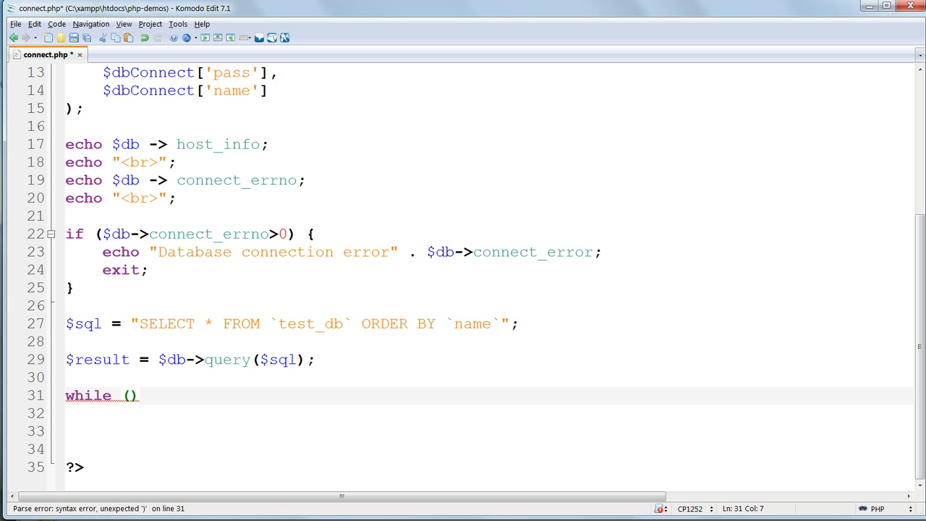
text($row=$result->fetch_object()
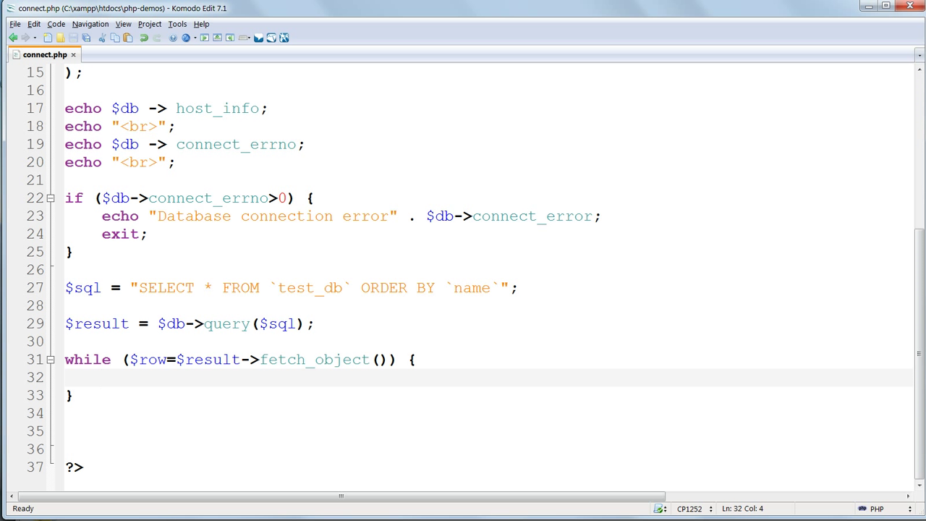
Assign $id, $name, $password, $secrets from $row and echo "$id $name $password $secrets" in the loop body.
click(101, 377)
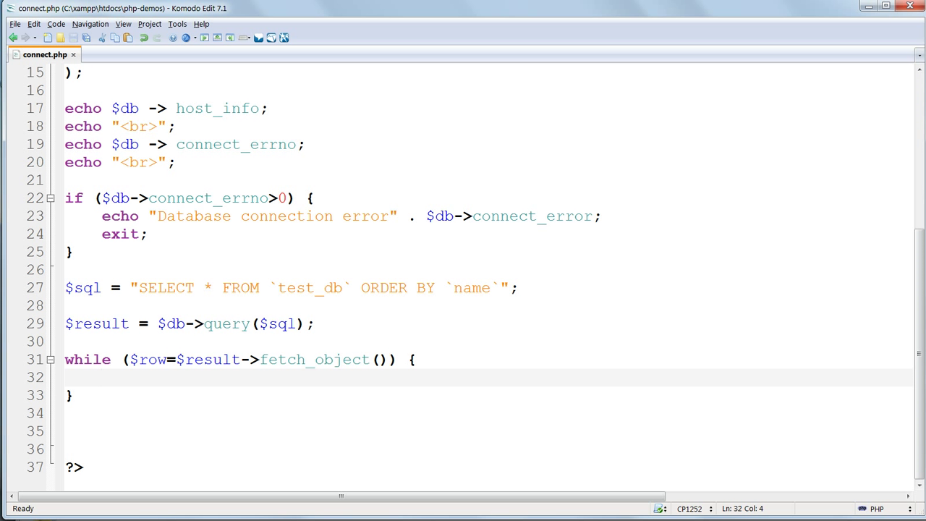
text($id = $row->id;)
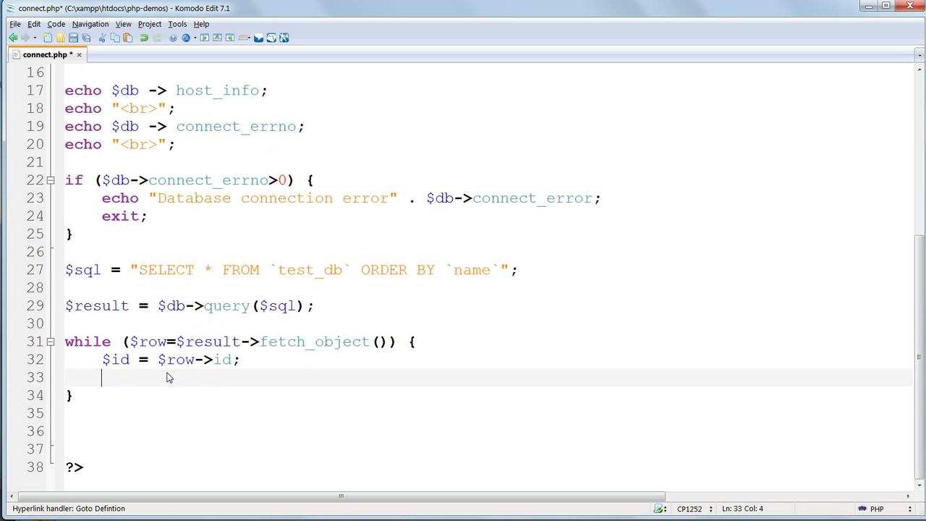
text($name = $row->name;)
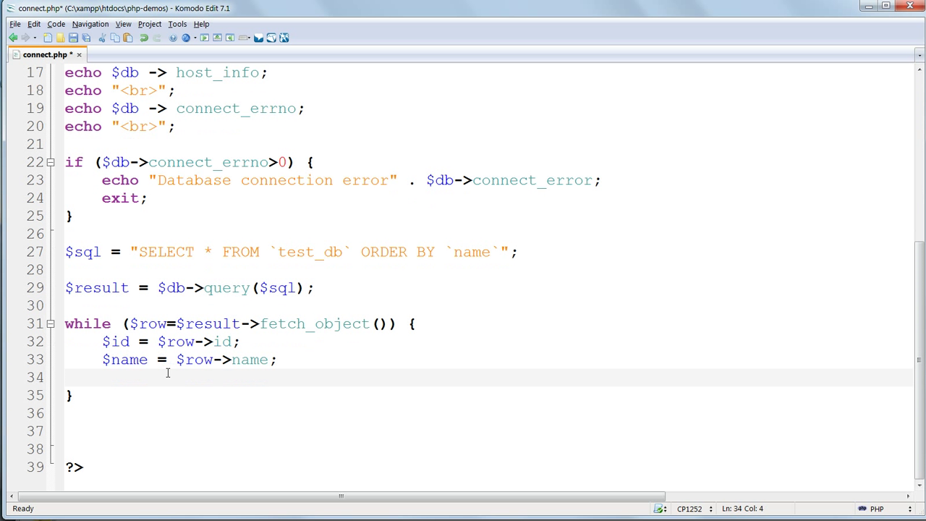
text($password = $row->password;)
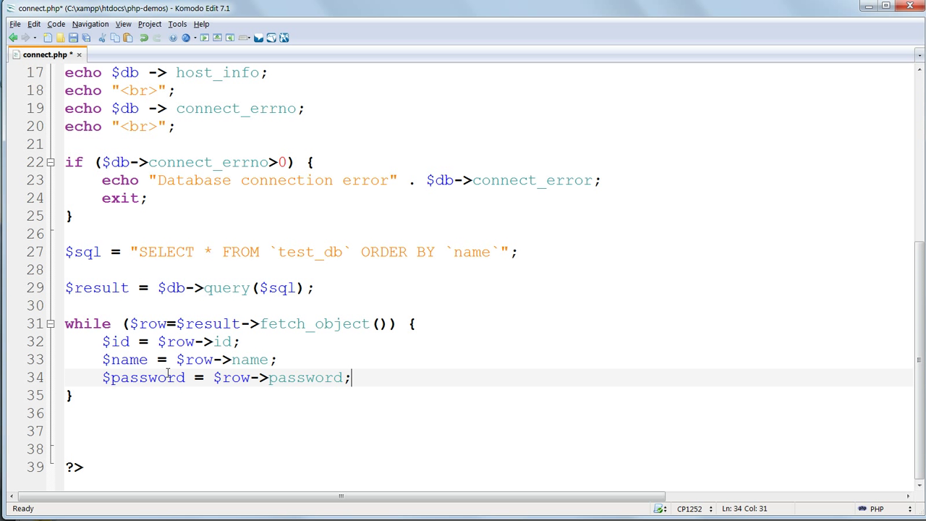
text($secrets = $row->secrets;)
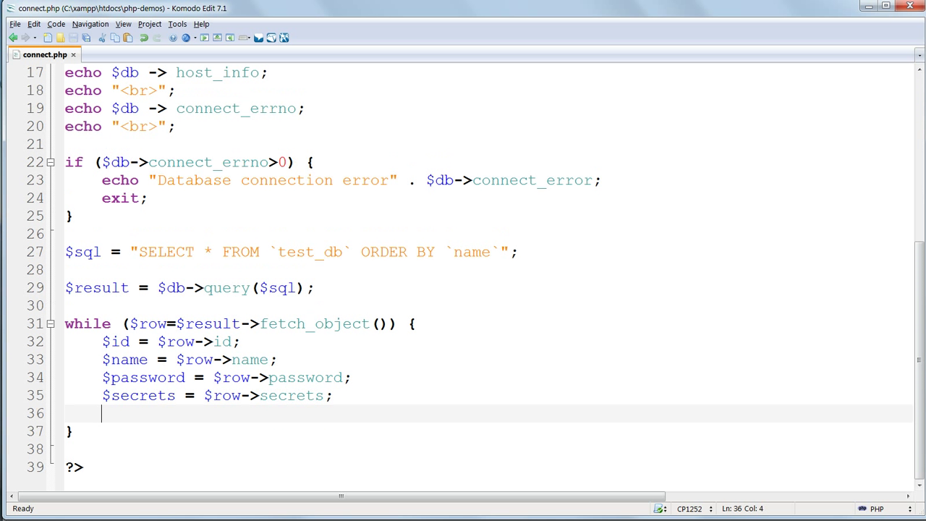
text(echo "$id $name $password $secrets";)
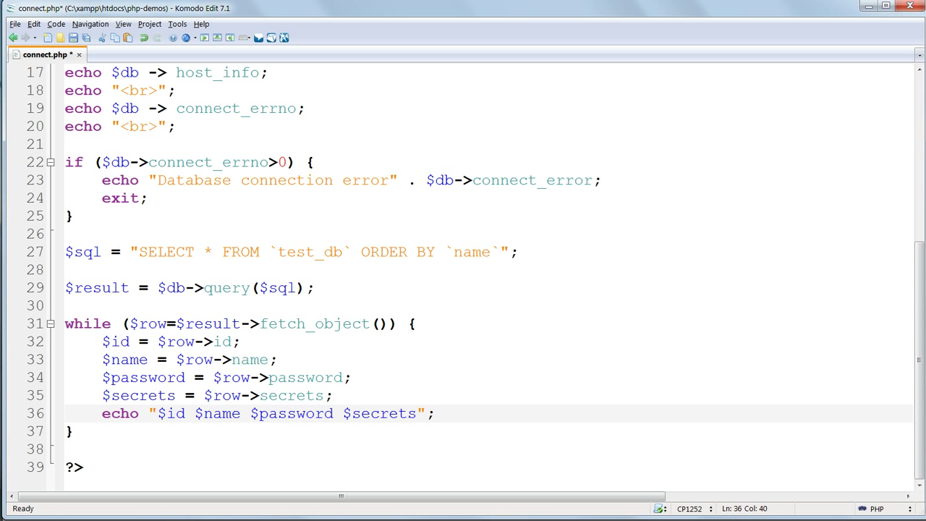
Reload localhost/php-demos/connect.php in Firefox to see all user rows printed together.
click(434, 413)
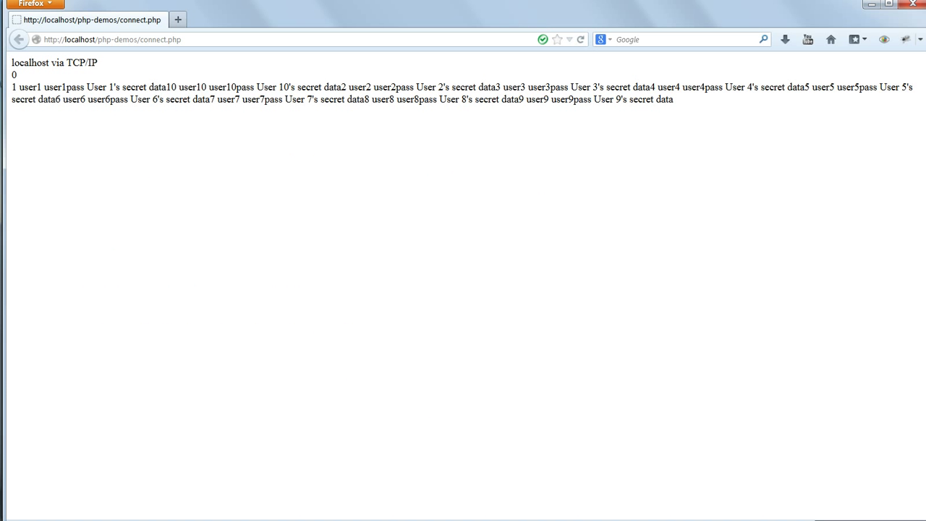
mouse_move(165, 210)
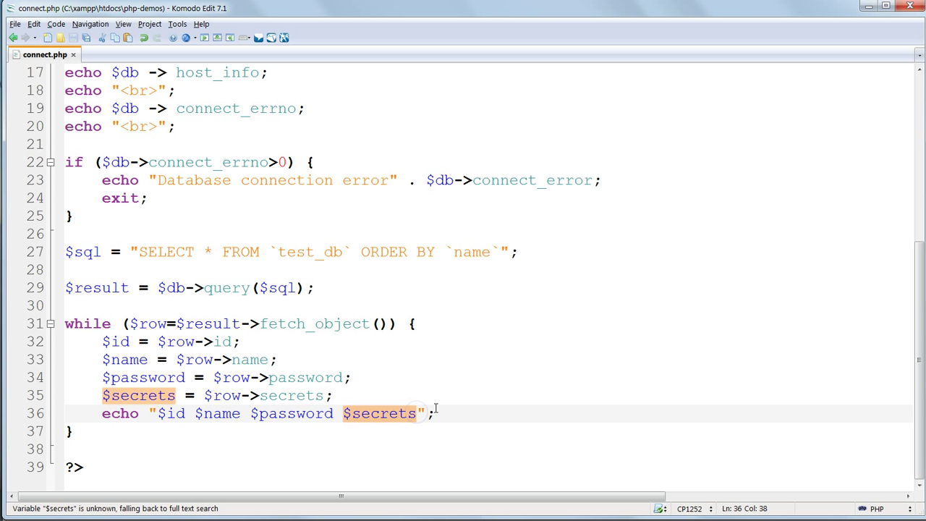
End the echo string with <br> so each user record prints on its own line.
text(<br>)
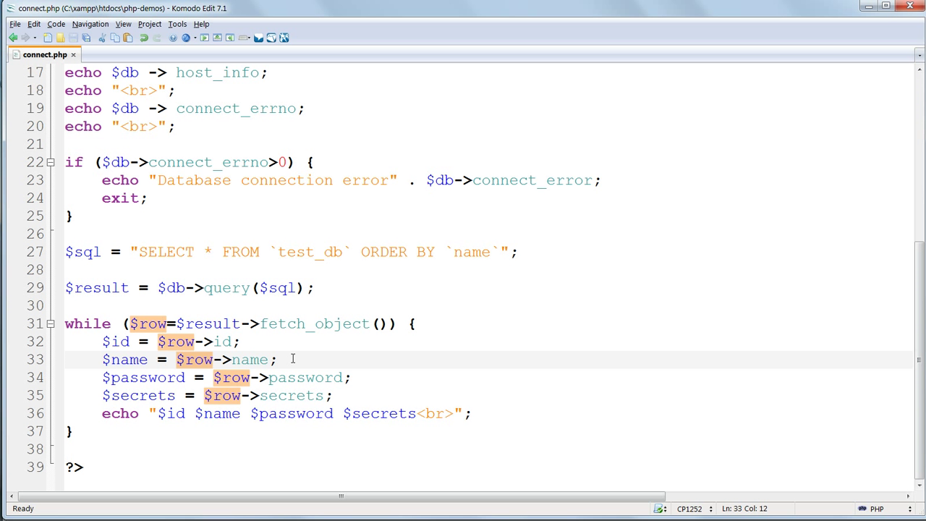
Wrap $row->name in htmlentities($row->name, ENT_QUOTES, "UTF-8").
text(htmlentities()
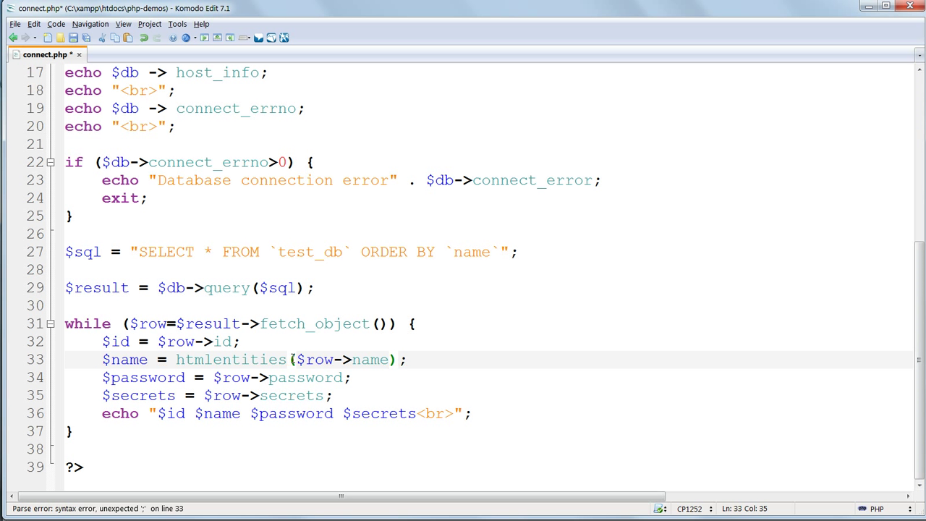
text(,)
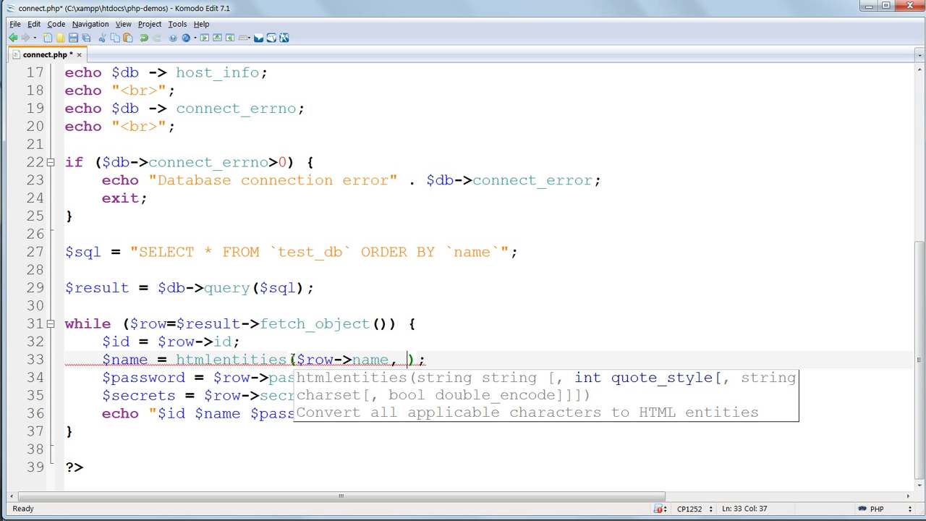
text(ENT)
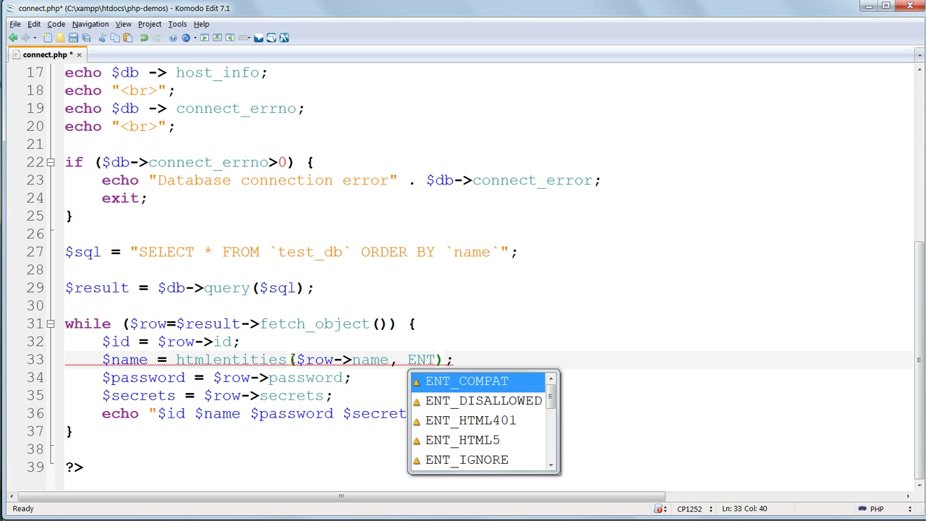
text(_QUOTES,)
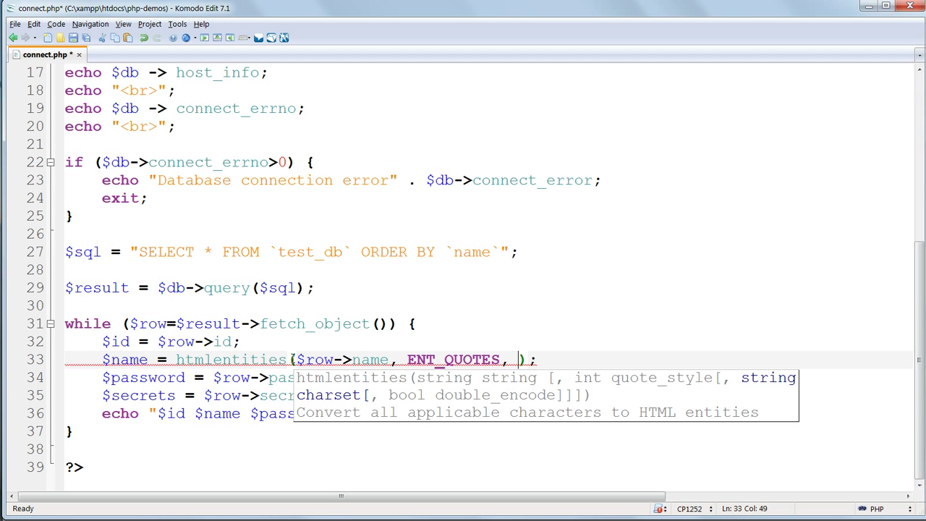
text(")
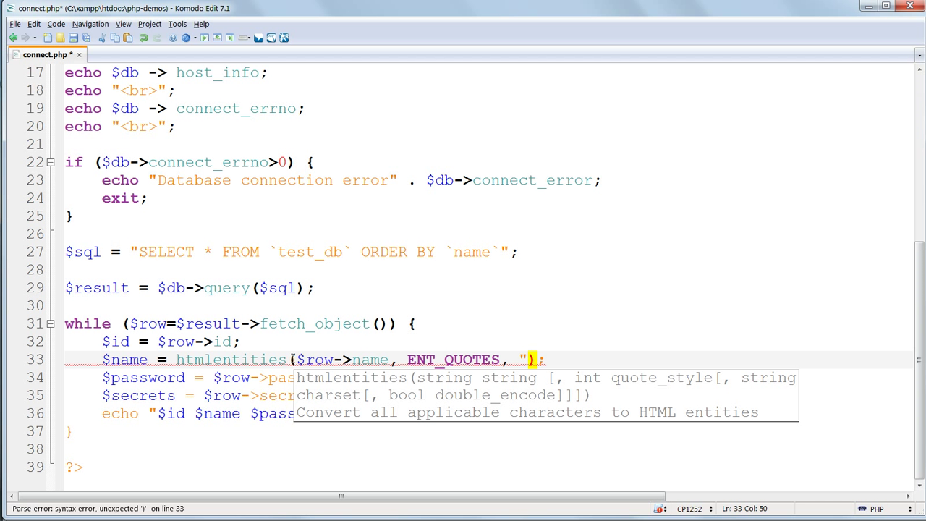
text(UTF-8)
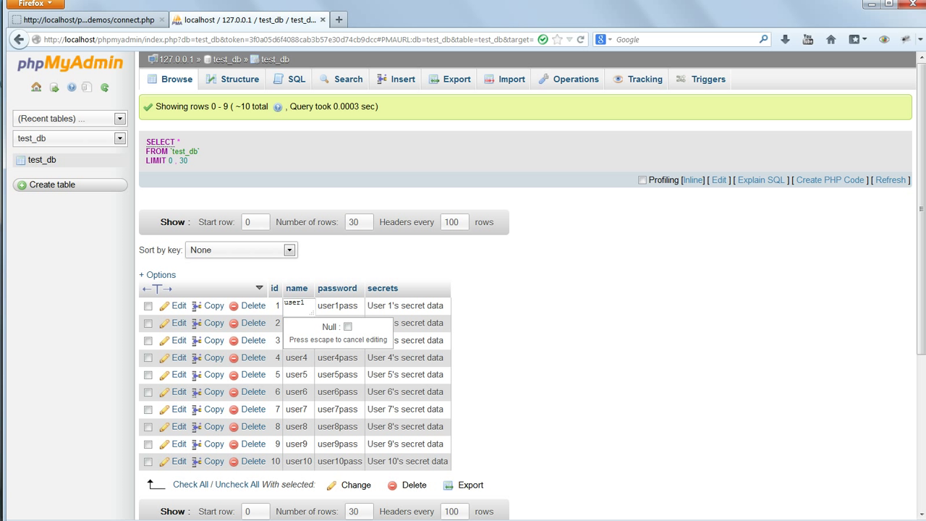
Change user1's name to <user1> and password to <user1pass> in phpMyAdmin, then view the output page source.
text(<user1>)
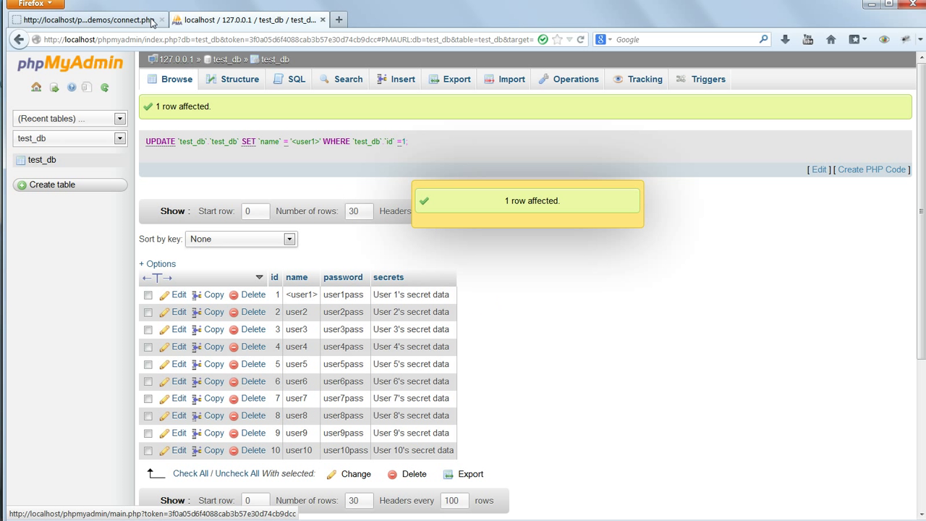
click(87, 20)
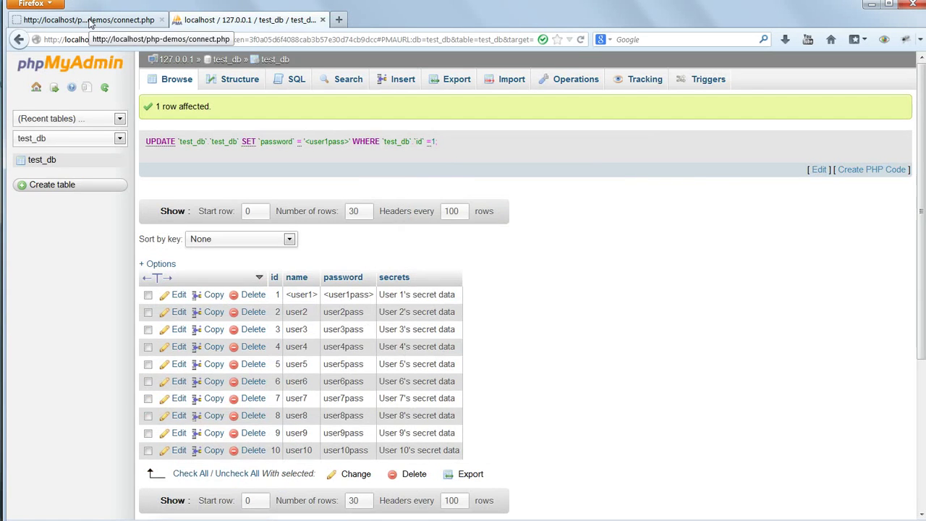
click(87, 19)
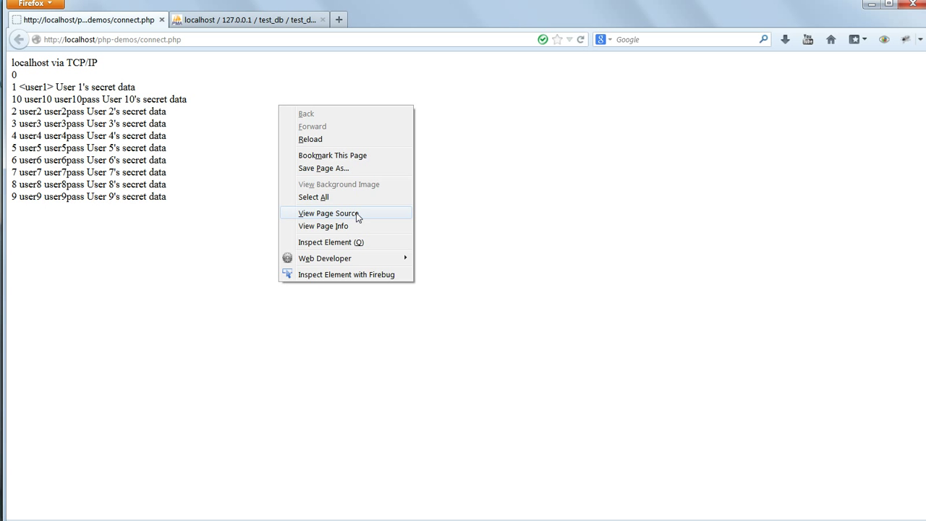
click(328, 212)
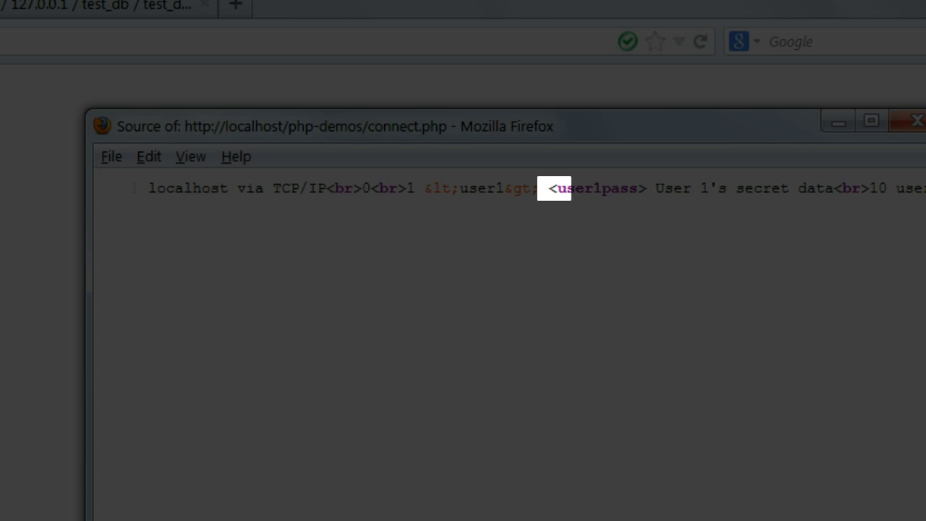